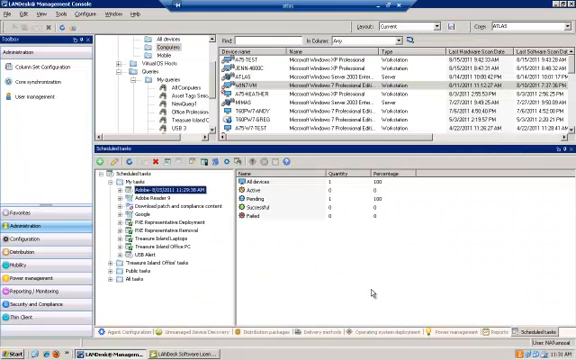
{"action": "mouse_move", "coordinate": [396, 288]}
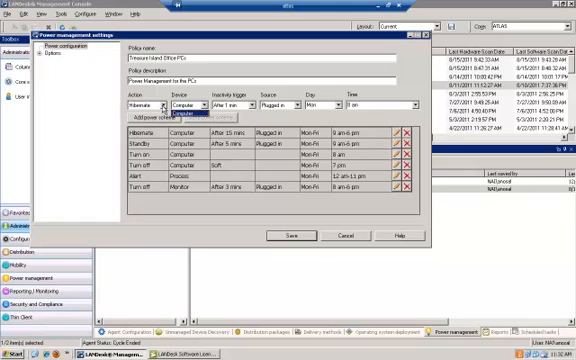
- Expand the policy's settings tree and show the process-sensitive trigger's process list
{"action": "left_click", "coordinate": [136, 100]}
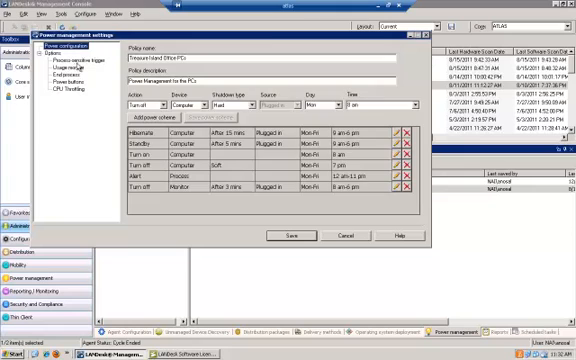
{"action": "left_click", "coordinate": [76, 60]}
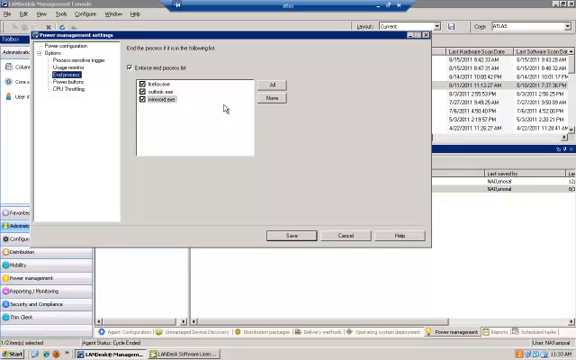
- View the policy's usage monitor settings, then its power-button preferences
{"action": "left_click", "coordinate": [68, 76]}
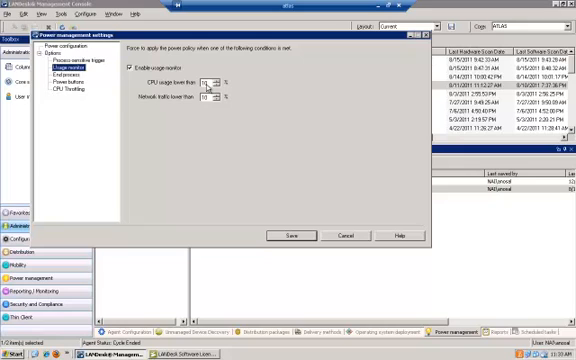
{"action": "left_click", "coordinate": [70, 88]}
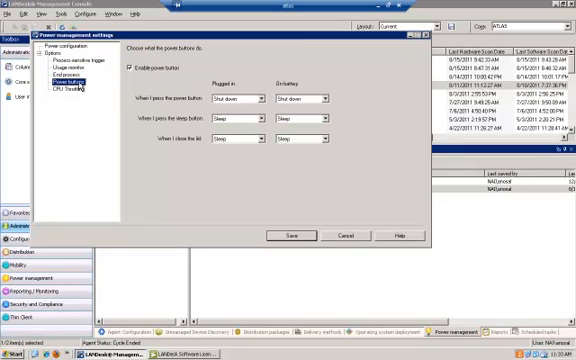
{"action": "mouse_move", "coordinate": [264, 104]}
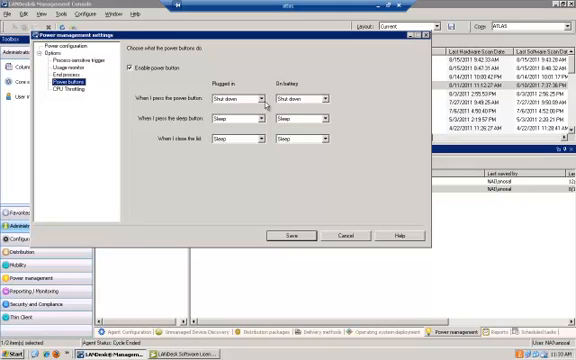
{"action": "mouse_move", "coordinate": [318, 104]}
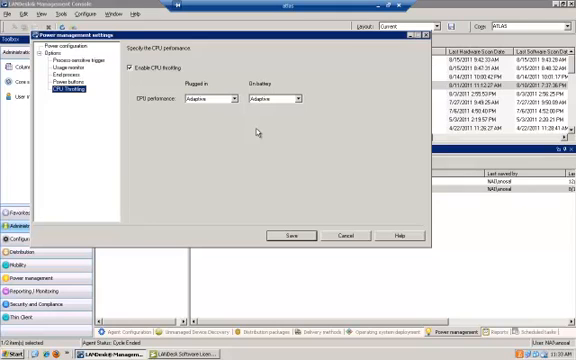
{"action": "mouse_move", "coordinate": [356, 232]}
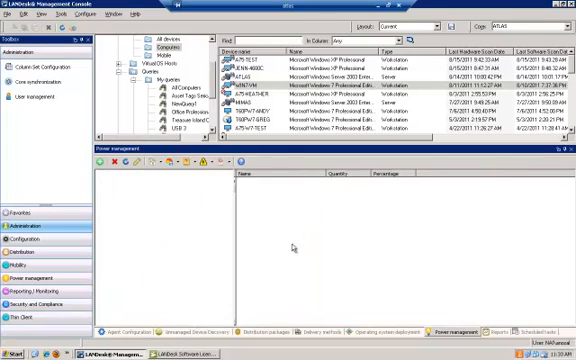
- Show the OS Deployment tool listing the Windows 7 base image template
{"action": "left_click", "coordinate": [540, 304]}
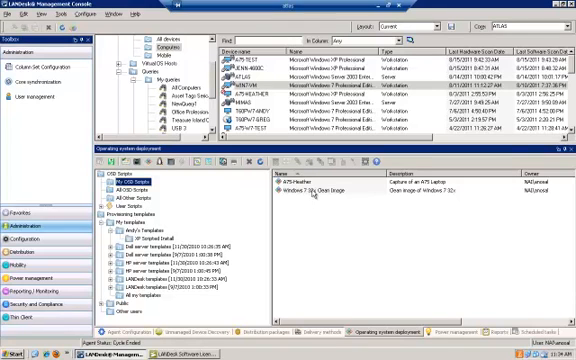
{"action": "mouse_move", "coordinate": [290, 200]}
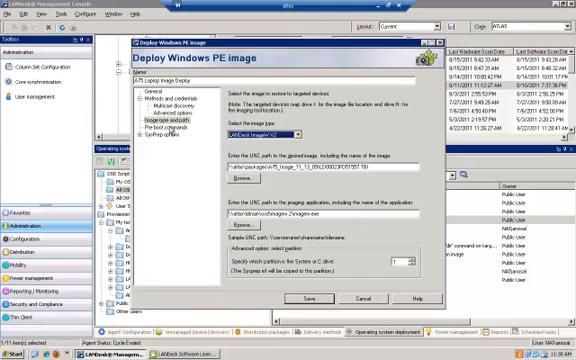
- View the template's sysprep options, system settings and hardware-independent imaging driver library
{"action": "left_click", "coordinate": [166, 128]}
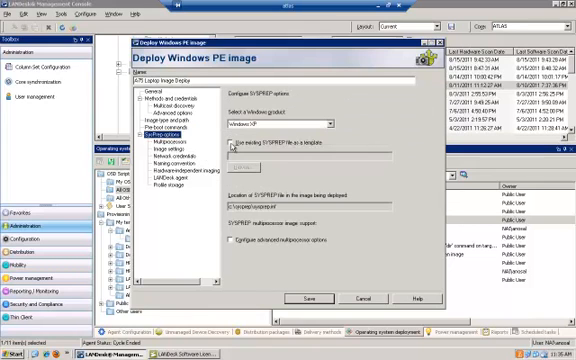
{"action": "left_click", "coordinate": [230, 150]}
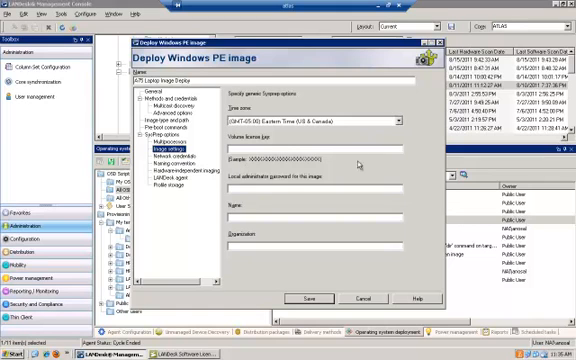
{"action": "mouse_move", "coordinate": [284, 212]}
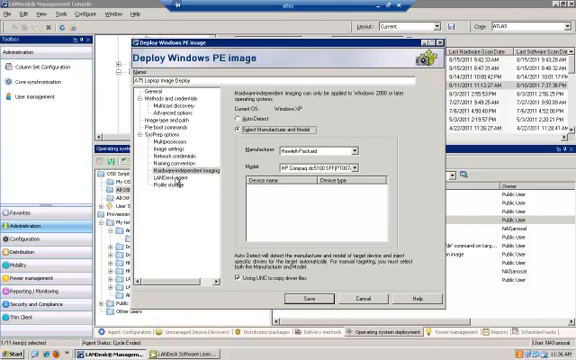
{"action": "left_click", "coordinate": [160, 172]}
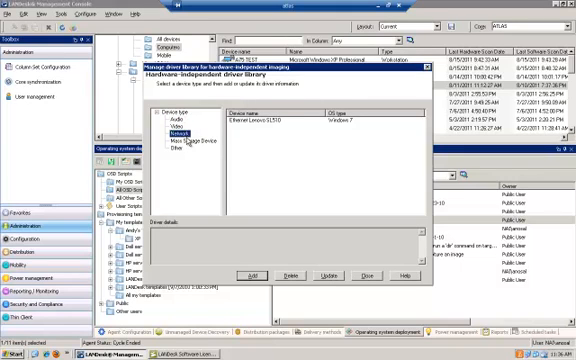
- Browse another device category in the hardware-independent driver library
{"action": "left_click", "coordinate": [174, 144]}
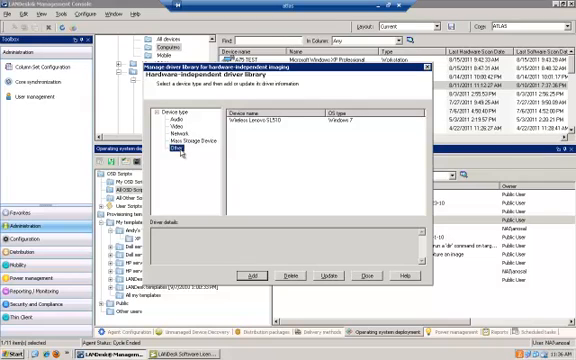
{"action": "mouse_move", "coordinate": [264, 212]}
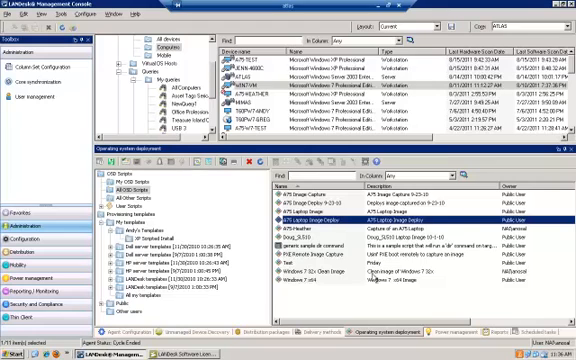
{"action": "mouse_move", "coordinate": [372, 276]}
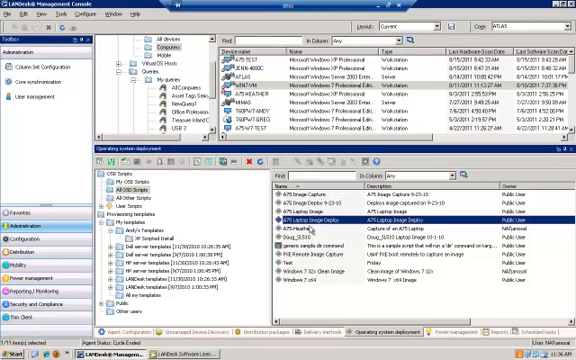
{"action": "mouse_move", "coordinate": [312, 230]}
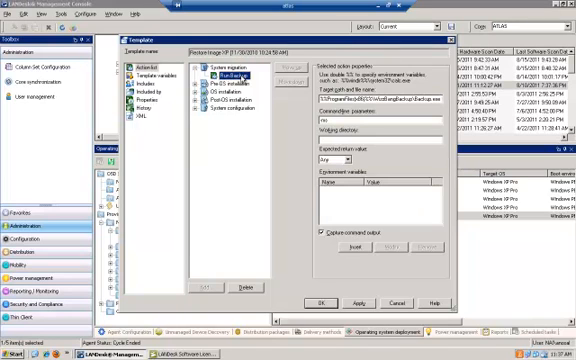
{"action": "mouse_move", "coordinate": [288, 116]}
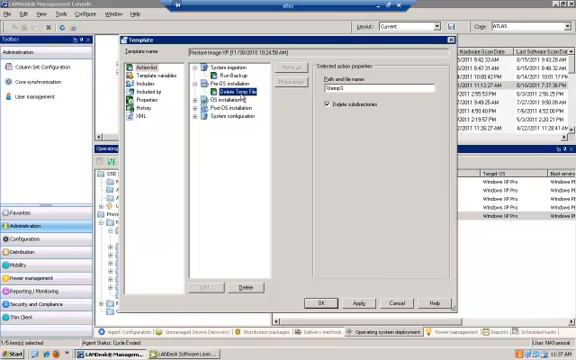
- View the properties of two further actions in the provisioning template
{"action": "left_click", "coordinate": [236, 104]}
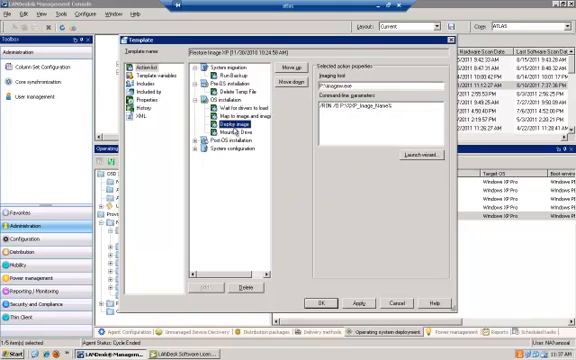
{"action": "left_click", "coordinate": [222, 130]}
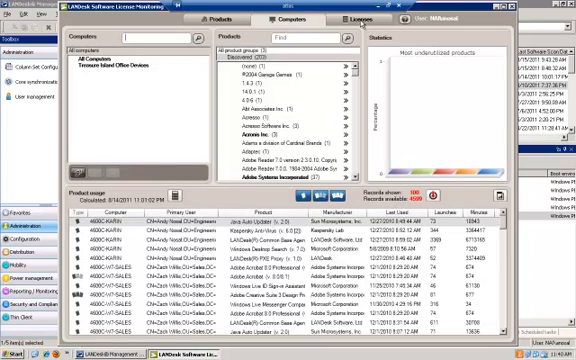
{"action": "left_click", "coordinate": [350, 16]}
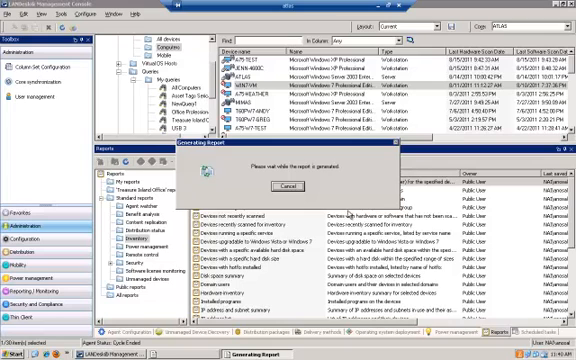
{"action": "mouse_move", "coordinate": [356, 196]}
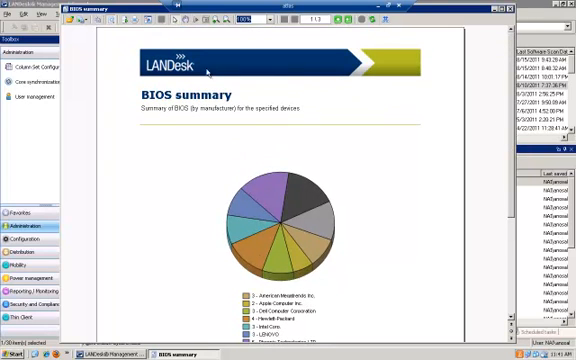
{"action": "mouse_move", "coordinate": [466, 182]}
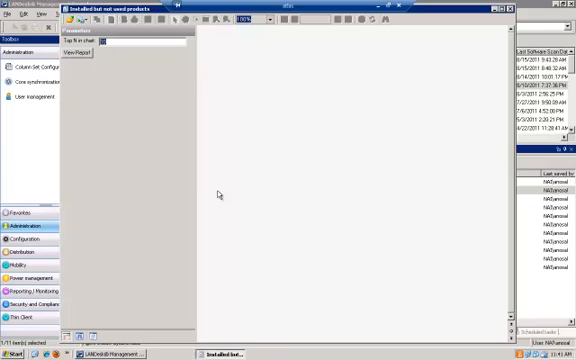
{"action": "mouse_move", "coordinate": [144, 82]}
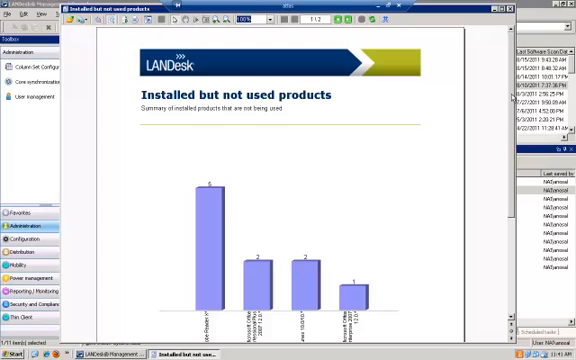
- Scroll the installed-but-not-used products report down to its bar chart
{"action": "scroll", "scroll_direction": "down", "scroll_amount": 3}
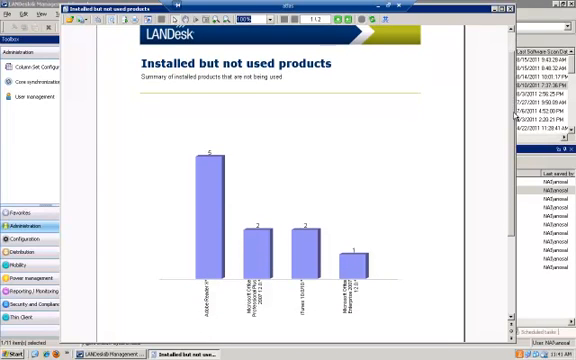
{"action": "mouse_move", "coordinate": [294, 126]}
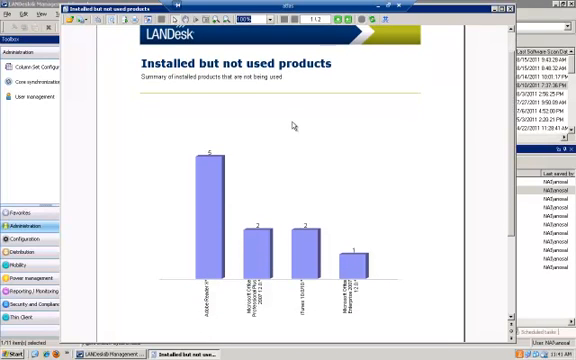
{"action": "mouse_move", "coordinate": [276, 268]}
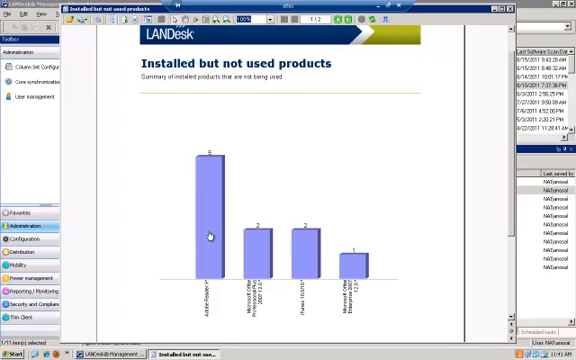
{"action": "mouse_move", "coordinate": [510, 16]}
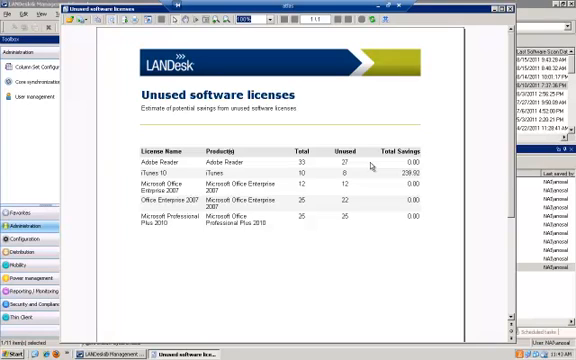
{"action": "mouse_move", "coordinate": [382, 190]}
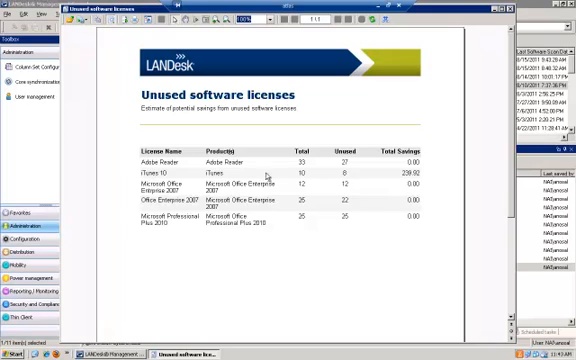
{"action": "mouse_move", "coordinate": [416, 178]}
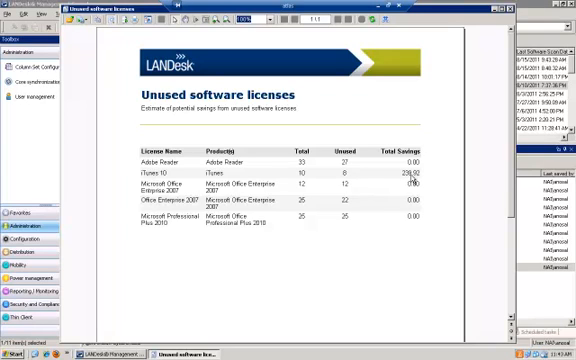
{"action": "mouse_move", "coordinate": [412, 180]}
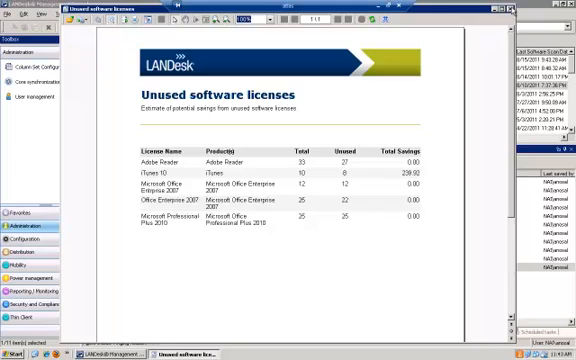